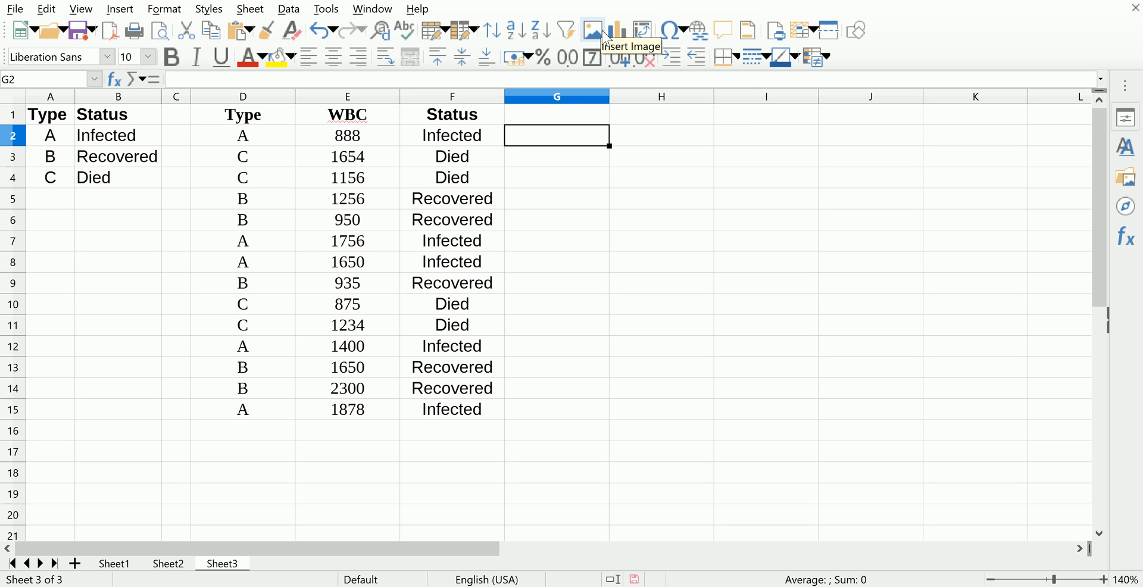
mouse_move(606, 38)
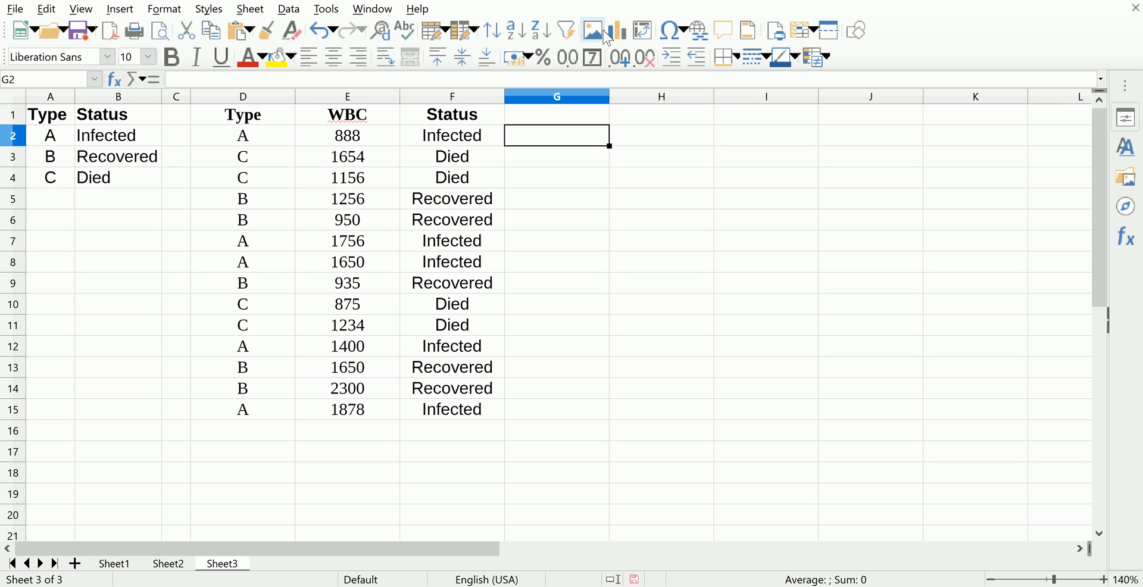
mouse_move(594, 31)
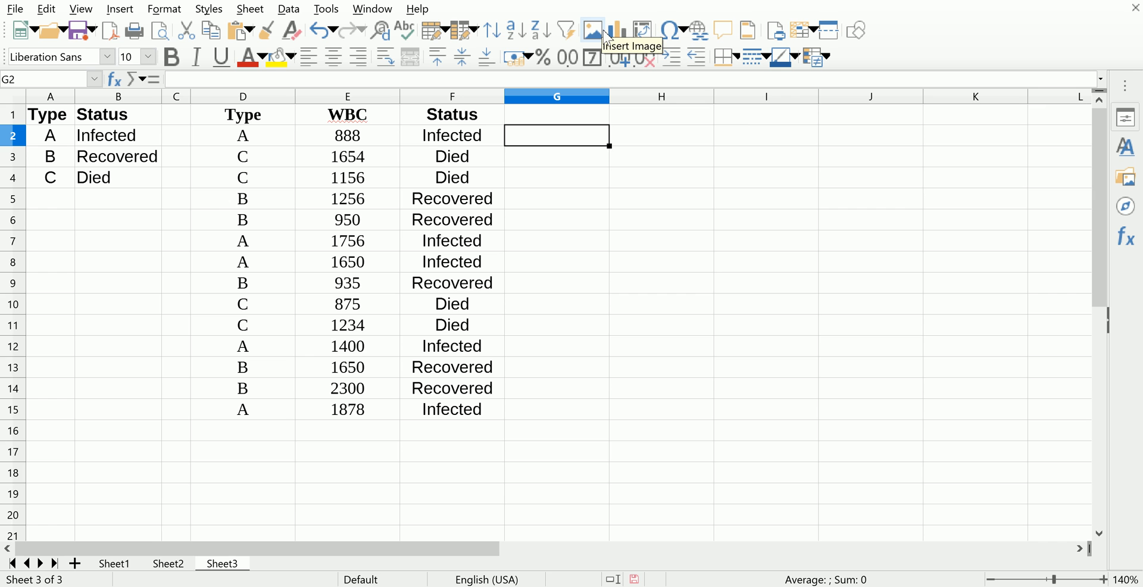
mouse_move(616, 36)
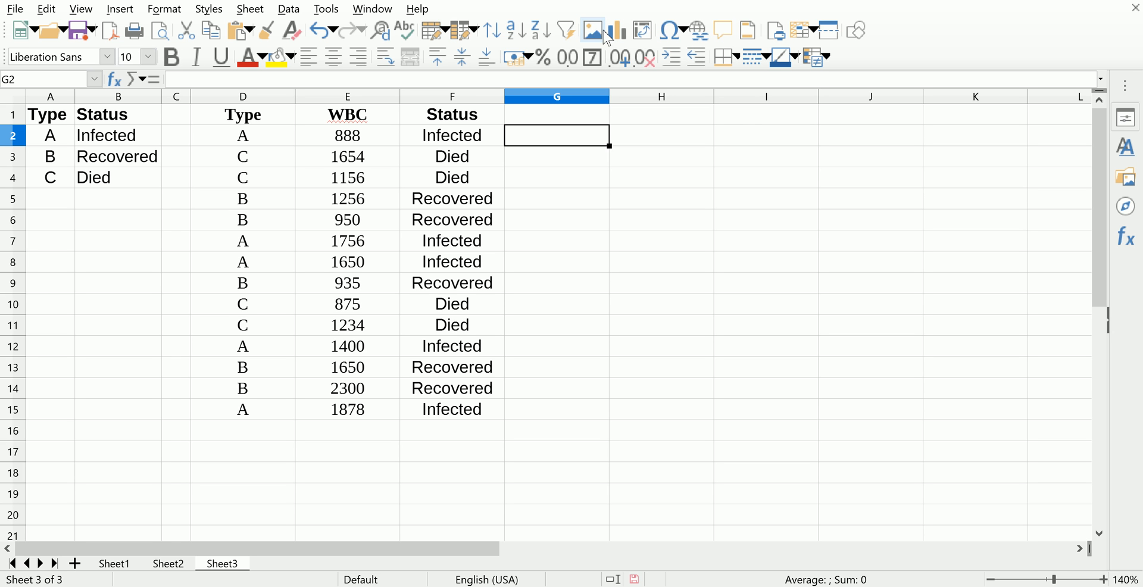
mouse_move(162, 10)
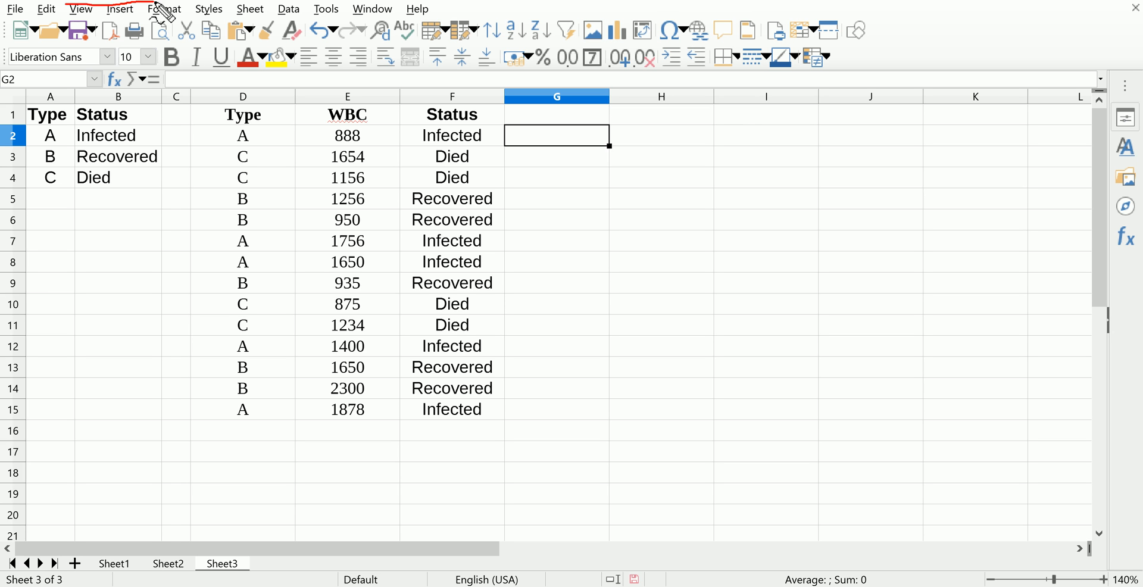
mouse_move(578, 159)
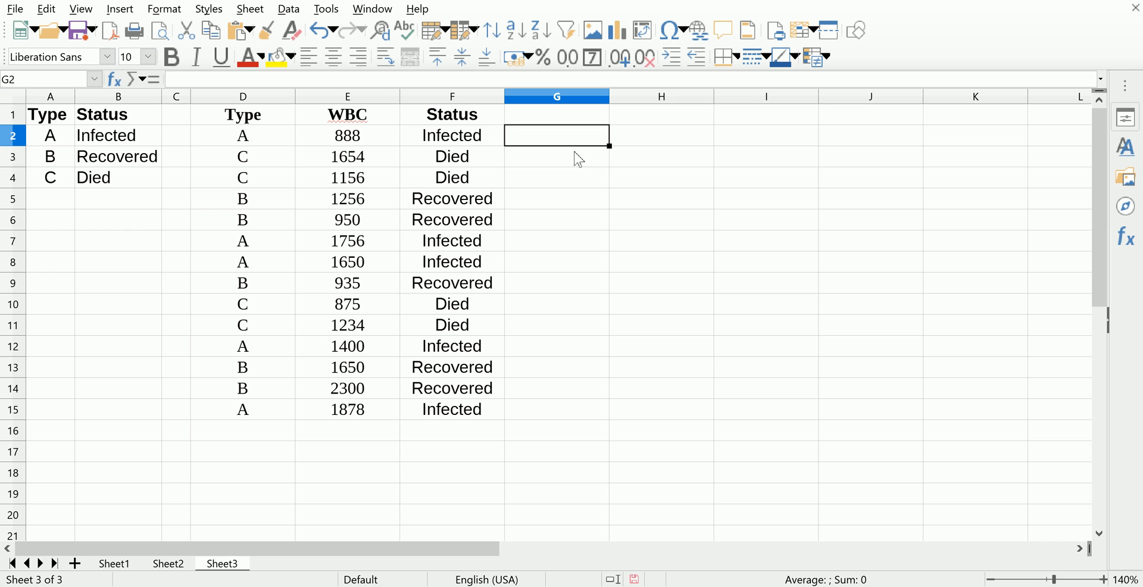
Step: Inspect the empty column G cells and the first WBC value, 888
left_click(556, 114)
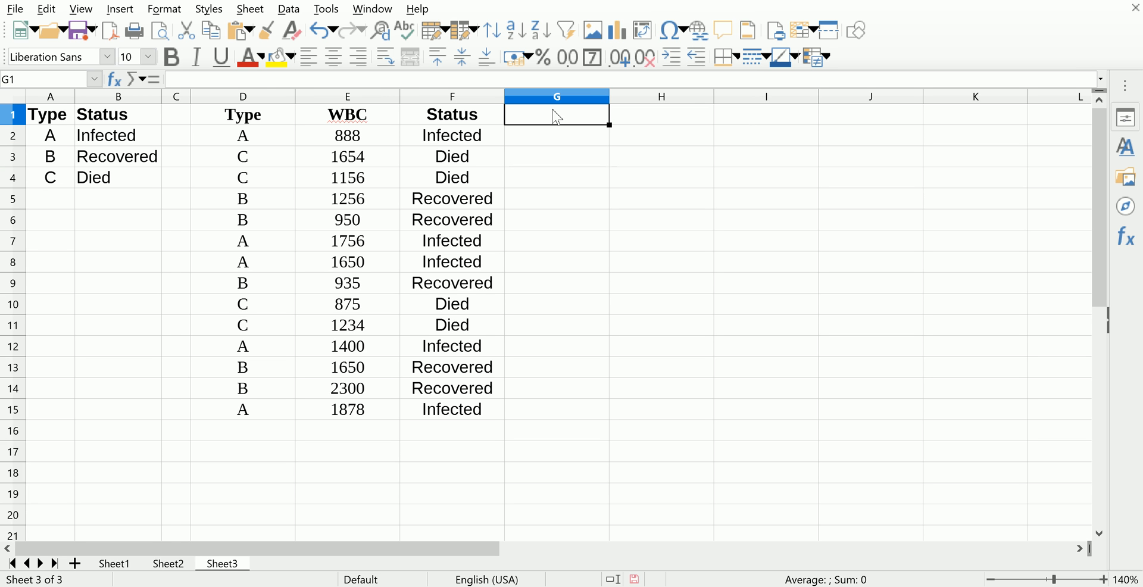
left_click(556, 135)
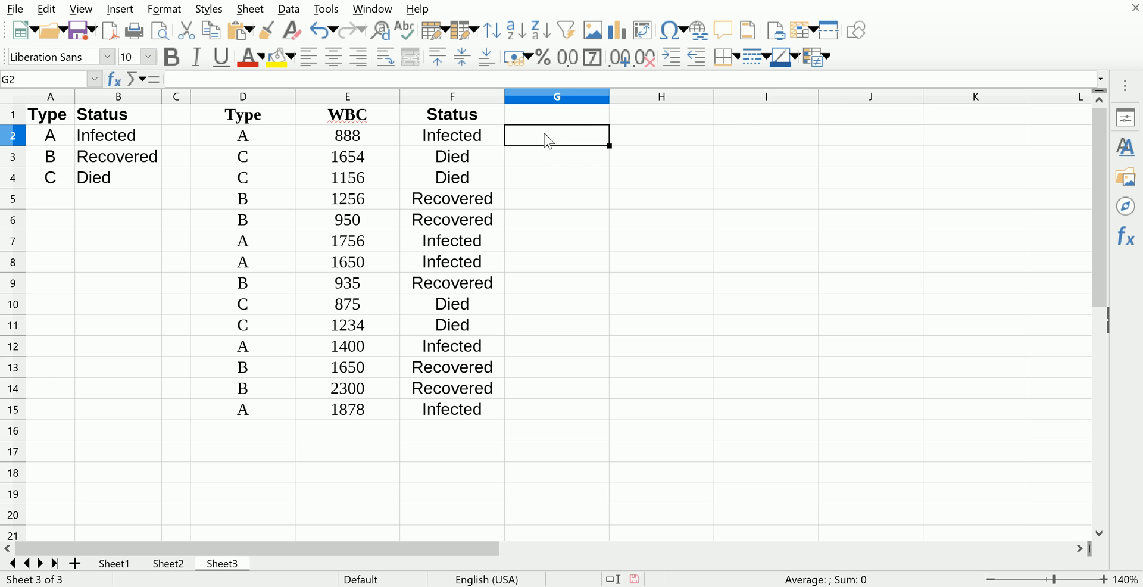
left_click(347, 136)
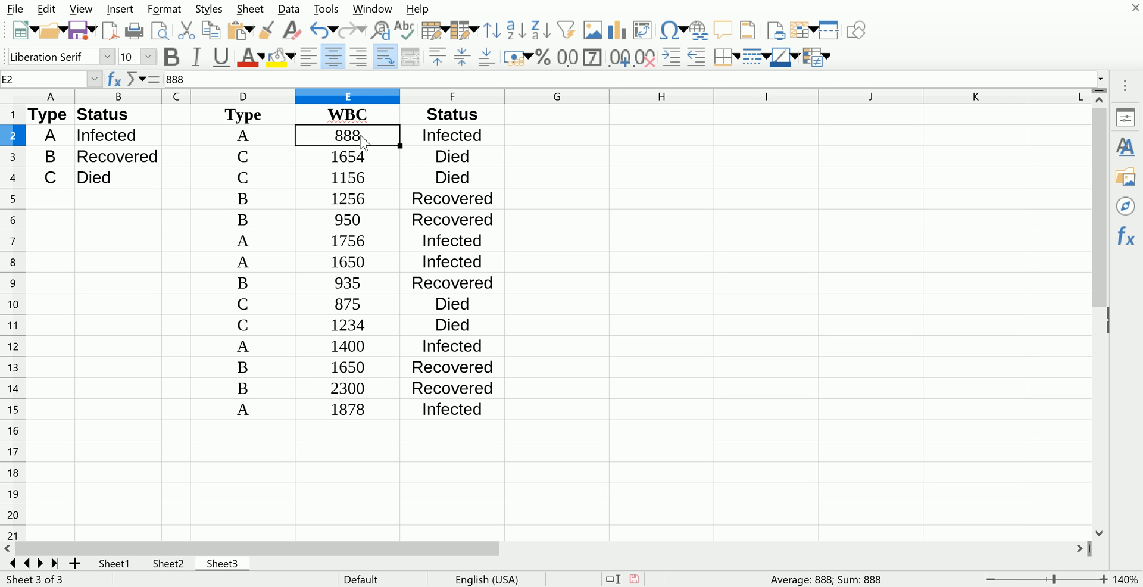
mouse_move(544, 146)
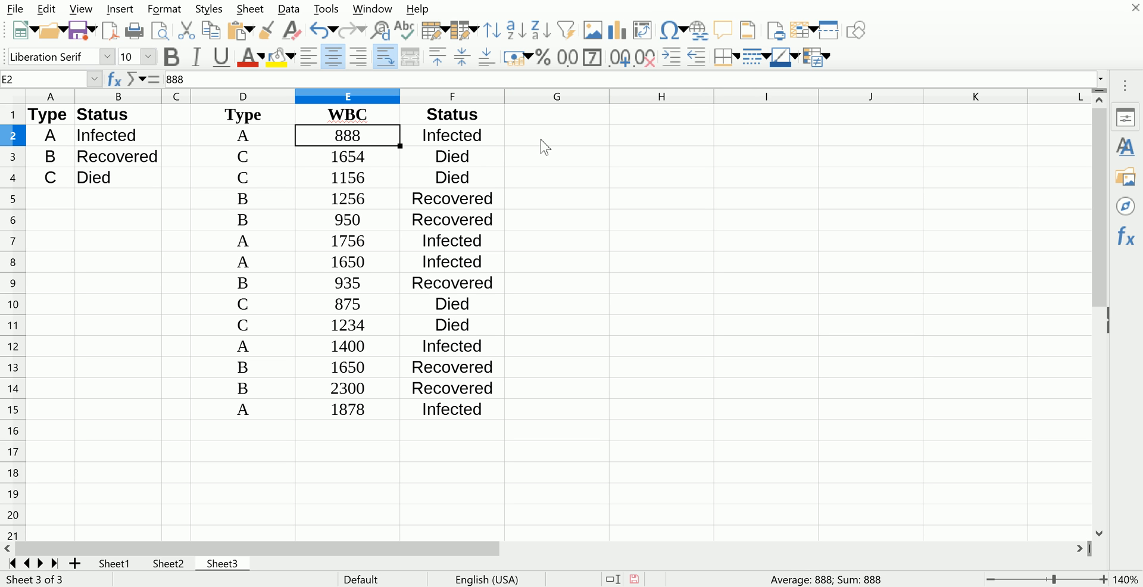
mouse_move(536, 151)
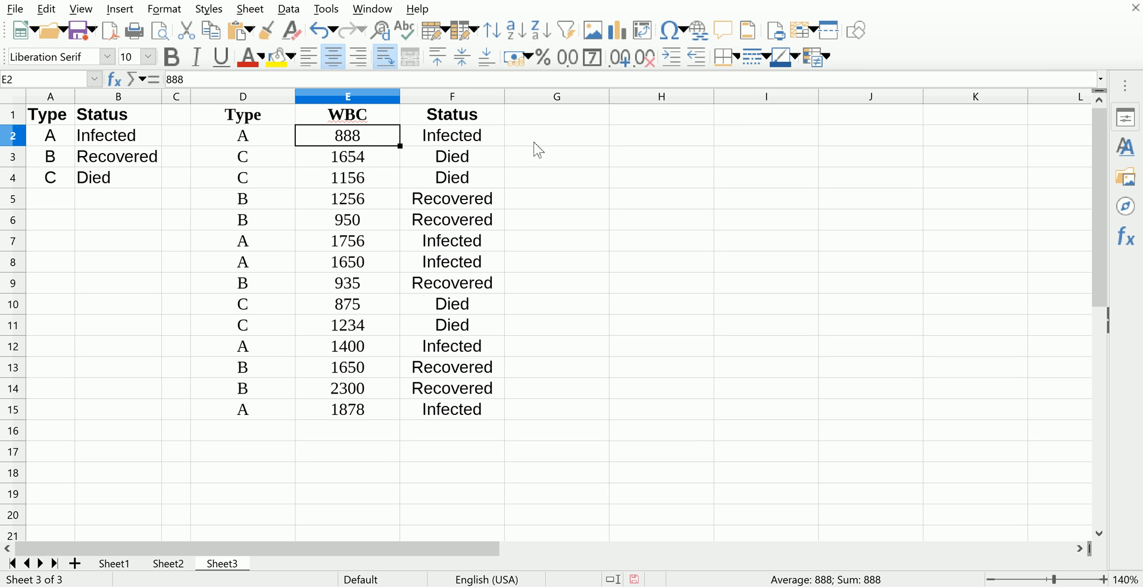
left_click(556, 135)
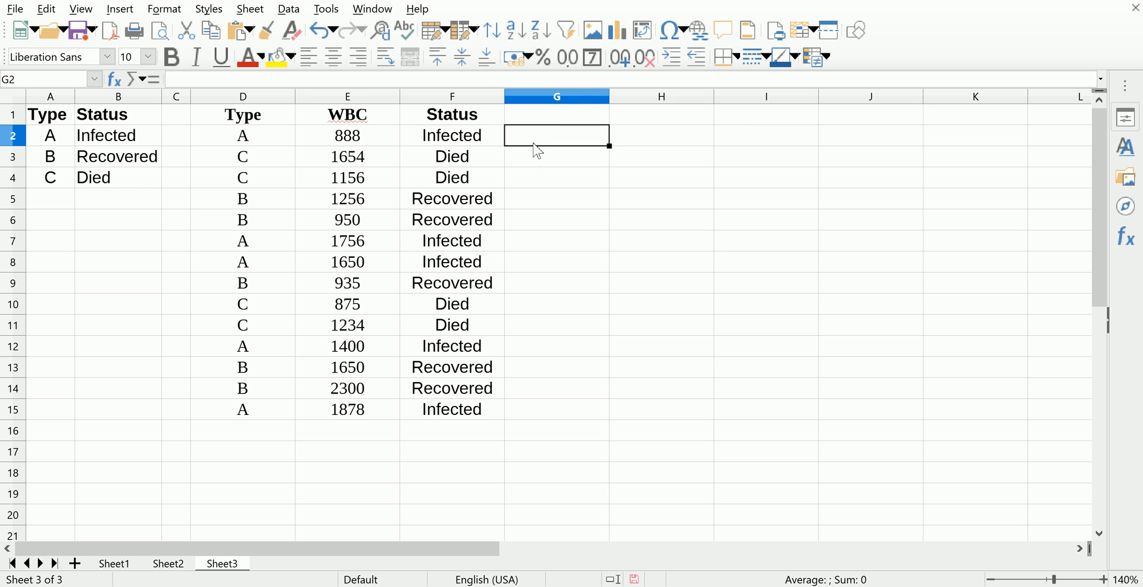
Step: Add a centred, bold 'Mark' heading in G1
left_click(556, 113)
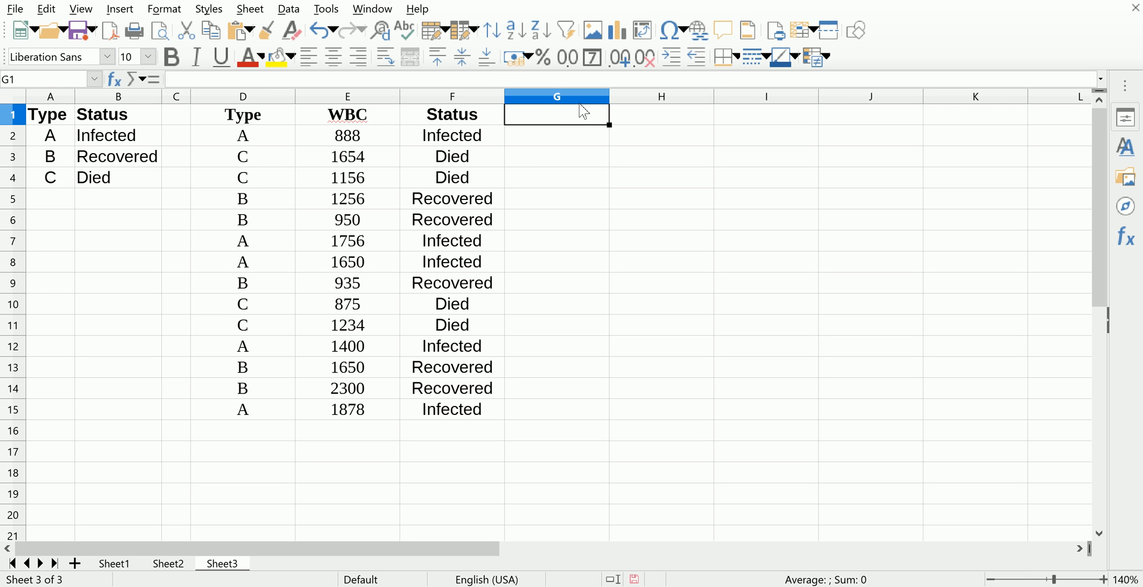
type("Mark")
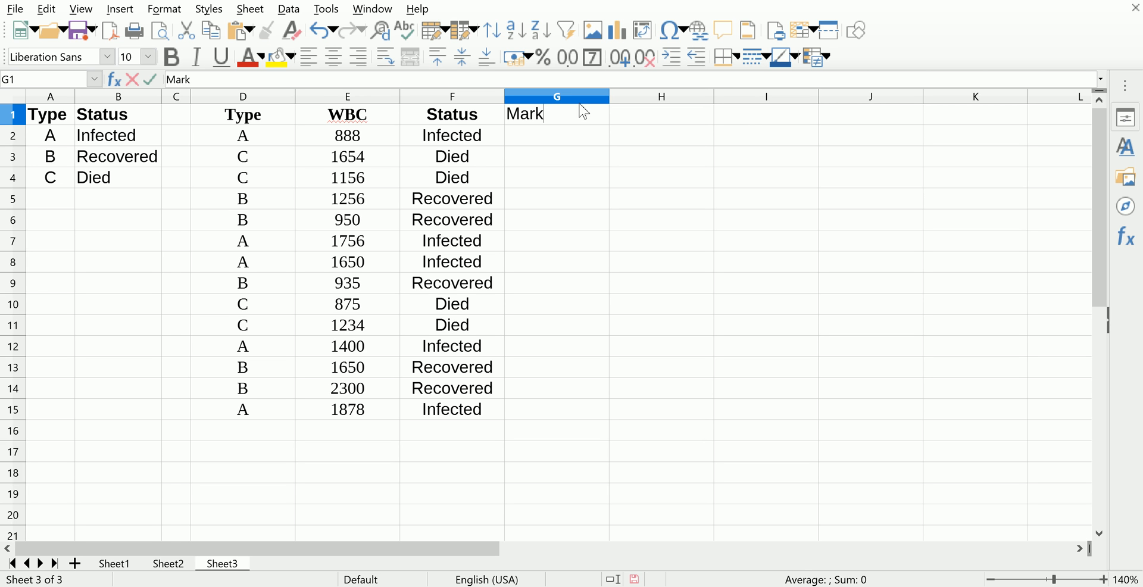
key("Return")
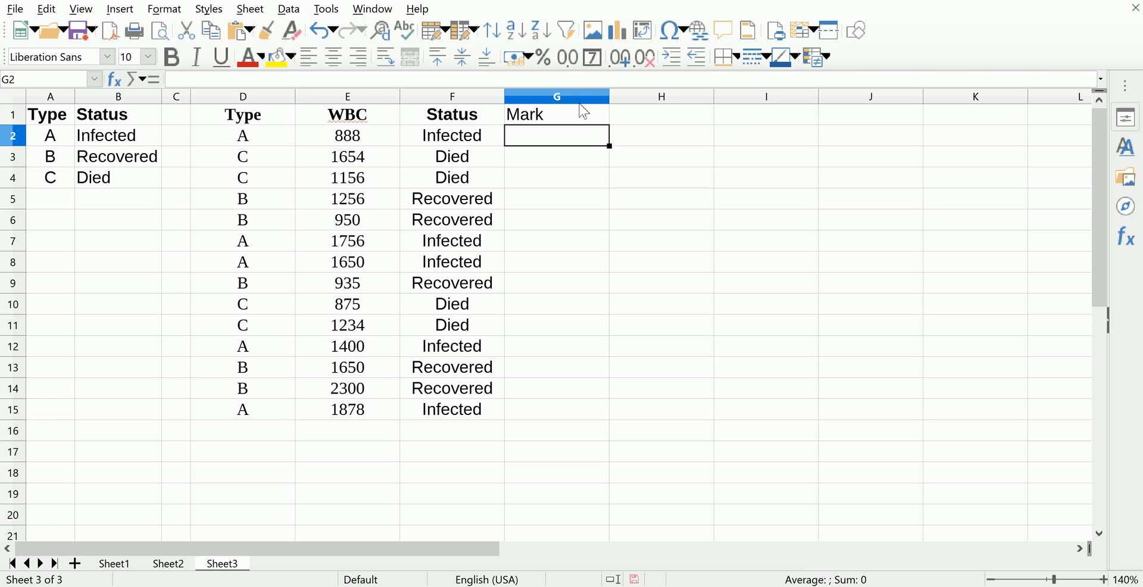
left_click(556, 95)
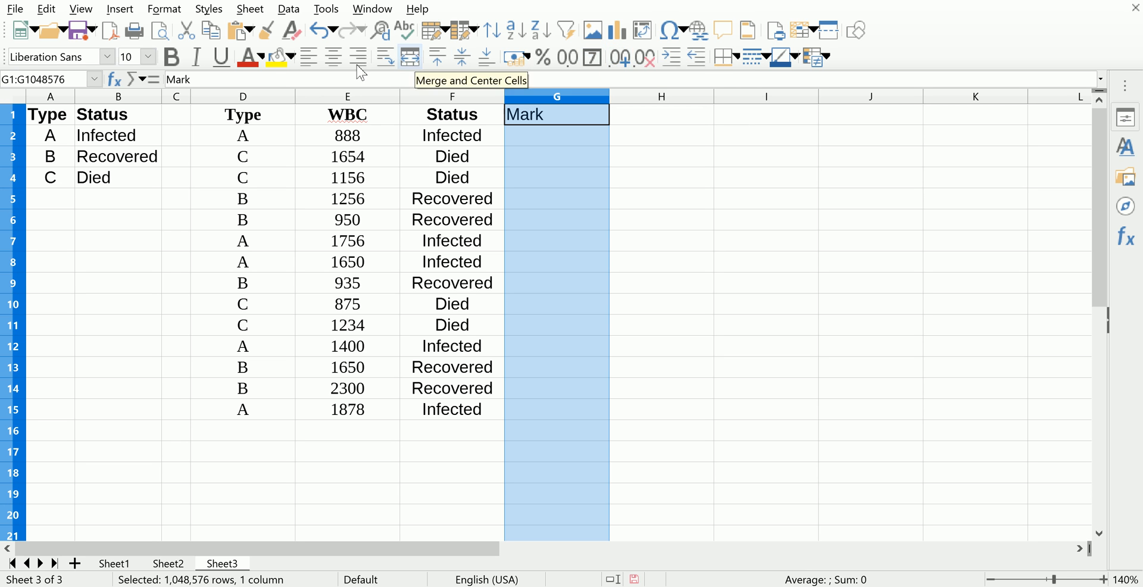
mouse_move(514, 66)
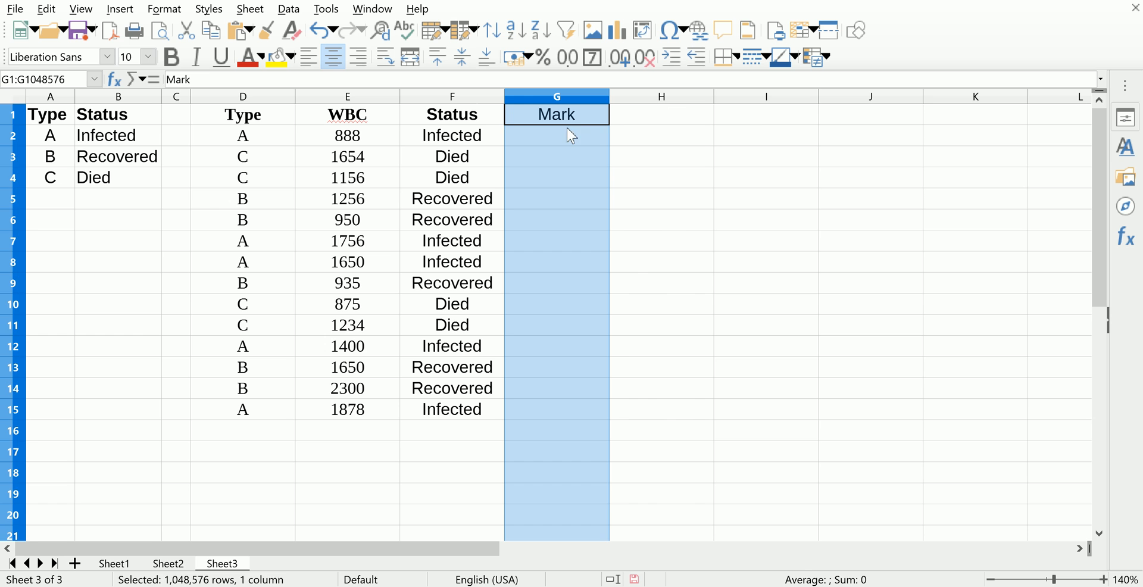
left_click(556, 114)
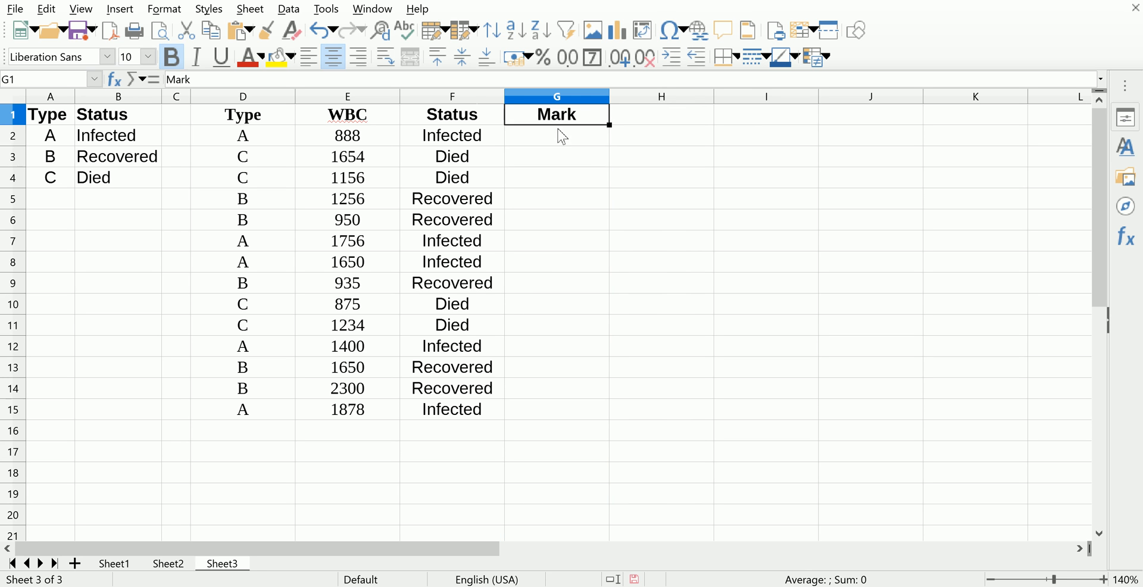
Step: Enter =IF(E2>1000,"positive","negative") in G2, which shows negative for 888
type("=if")
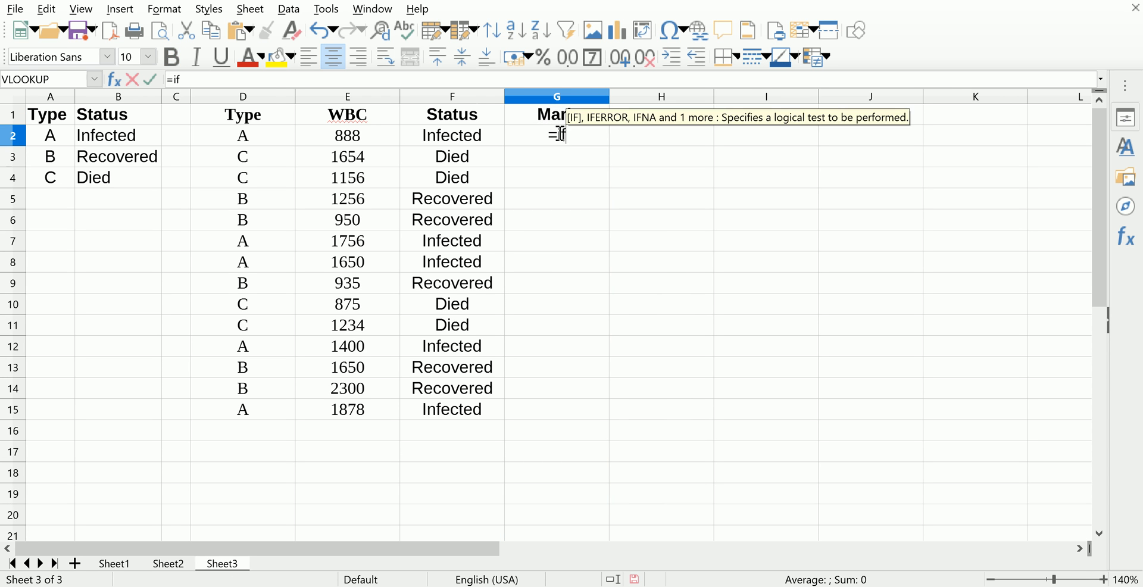
type("(")
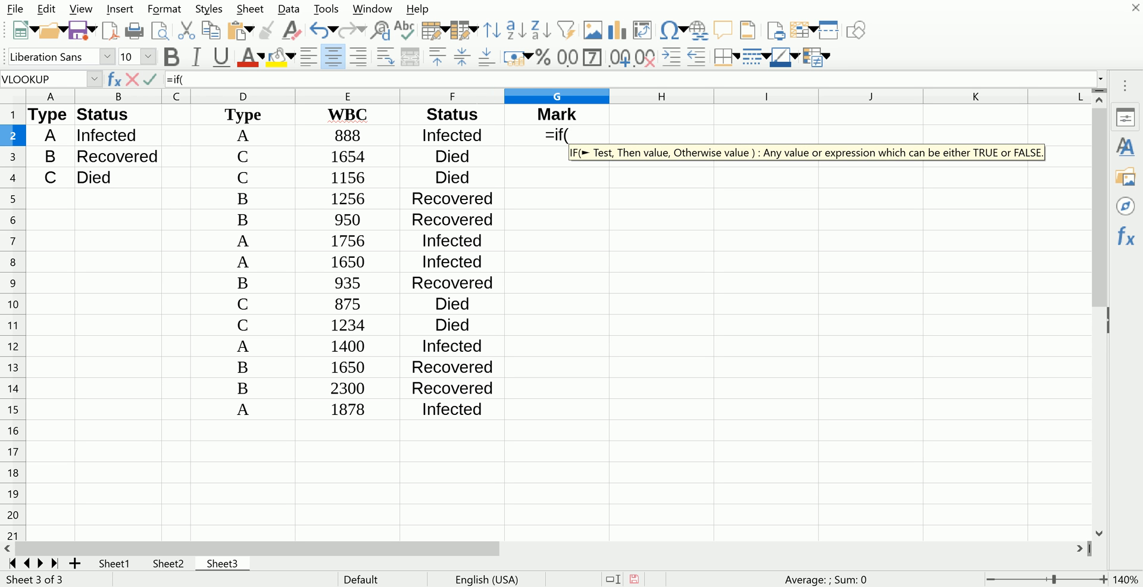
left_click(347, 135)
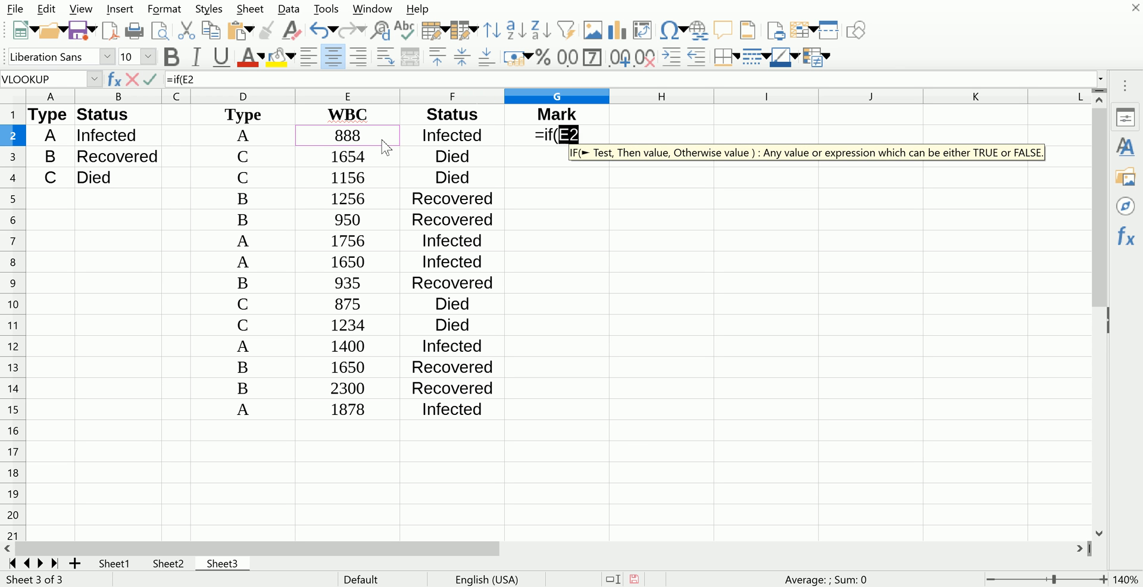
type(">")
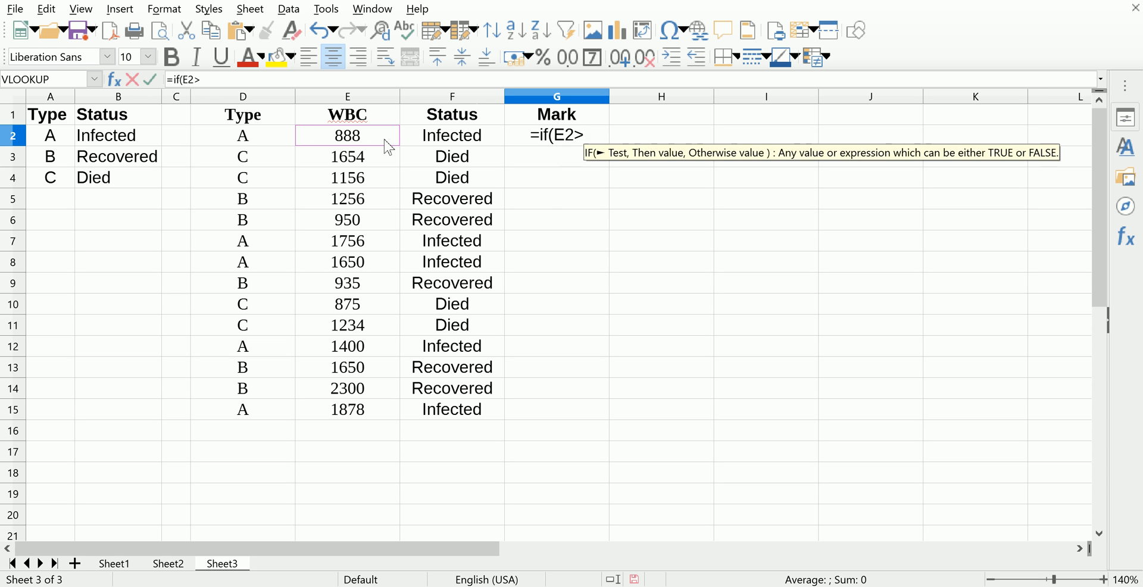
type("1000,")
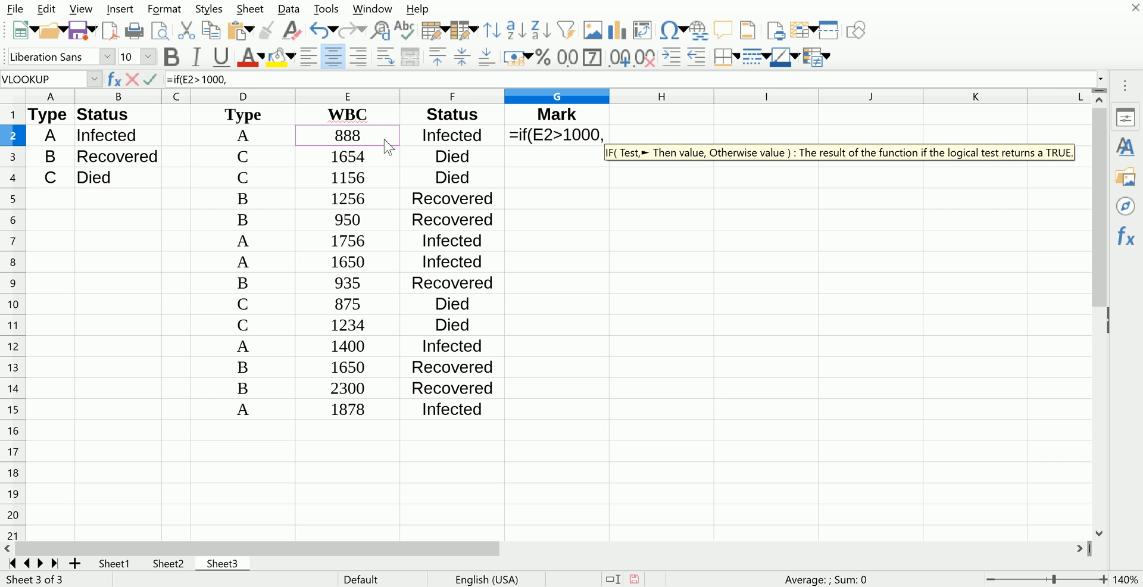
type("\"")
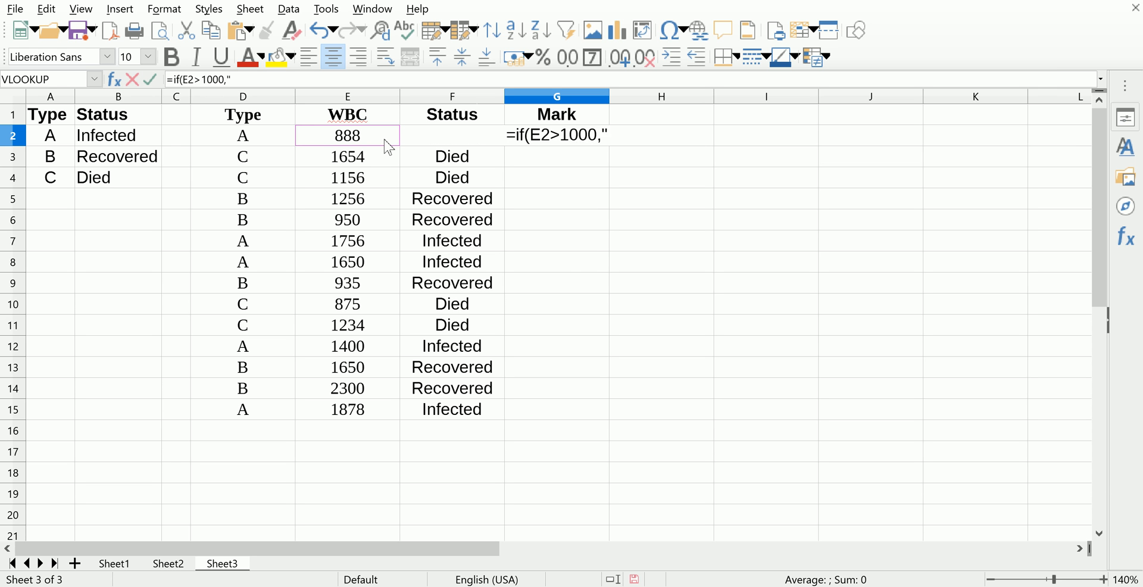
type("positic")
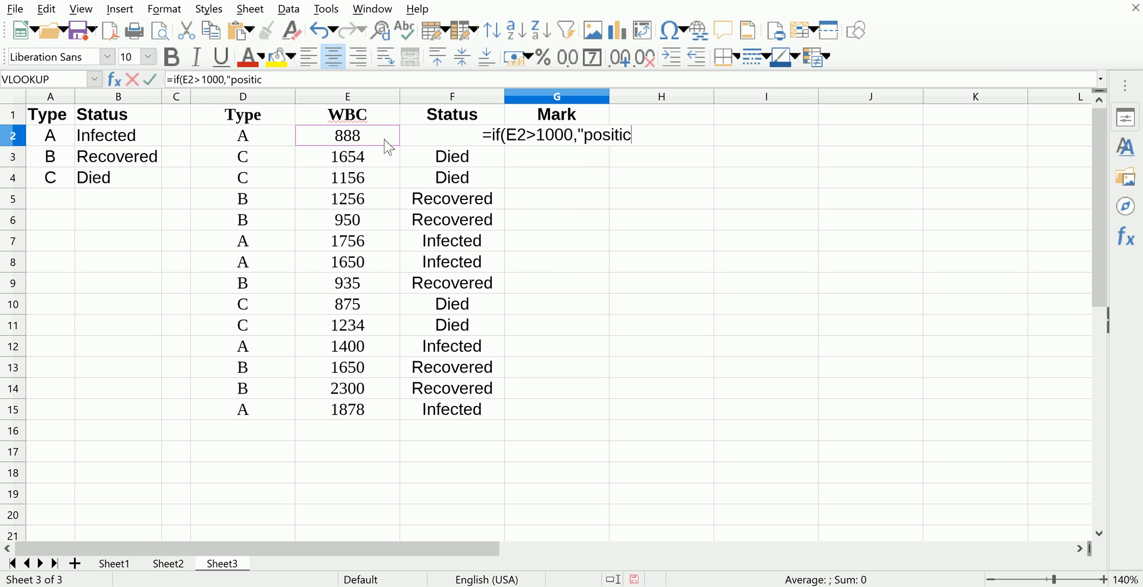
type("ve\"")
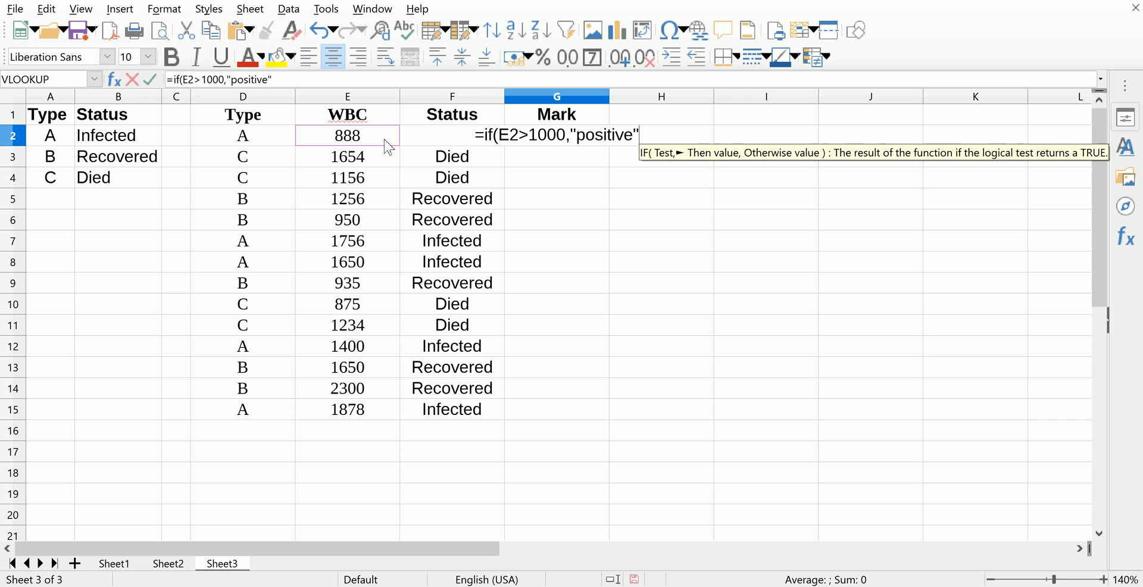
type(",")
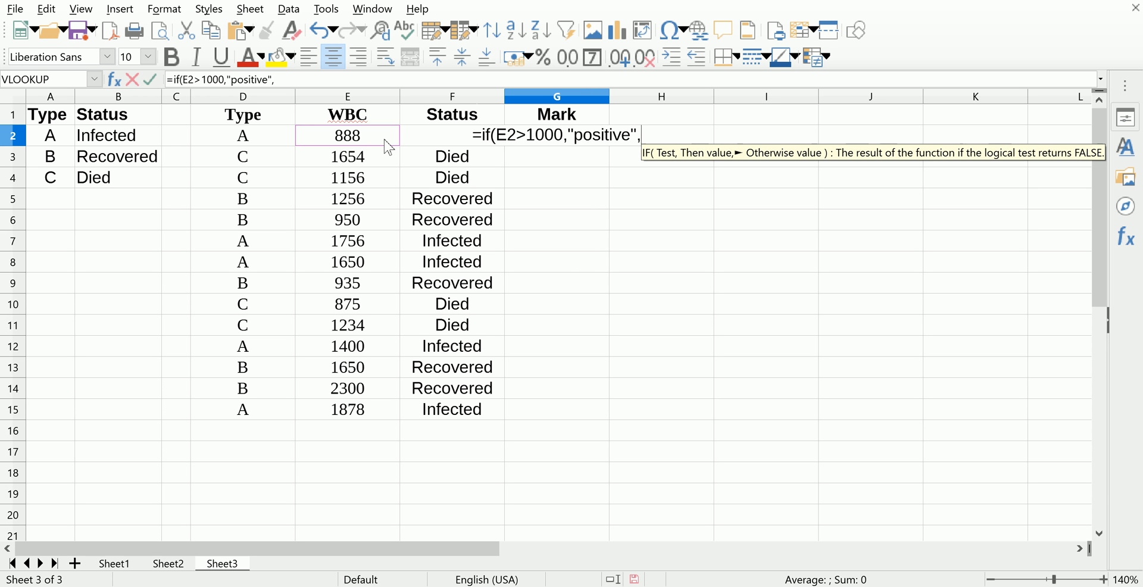
mouse_move(500, 131)
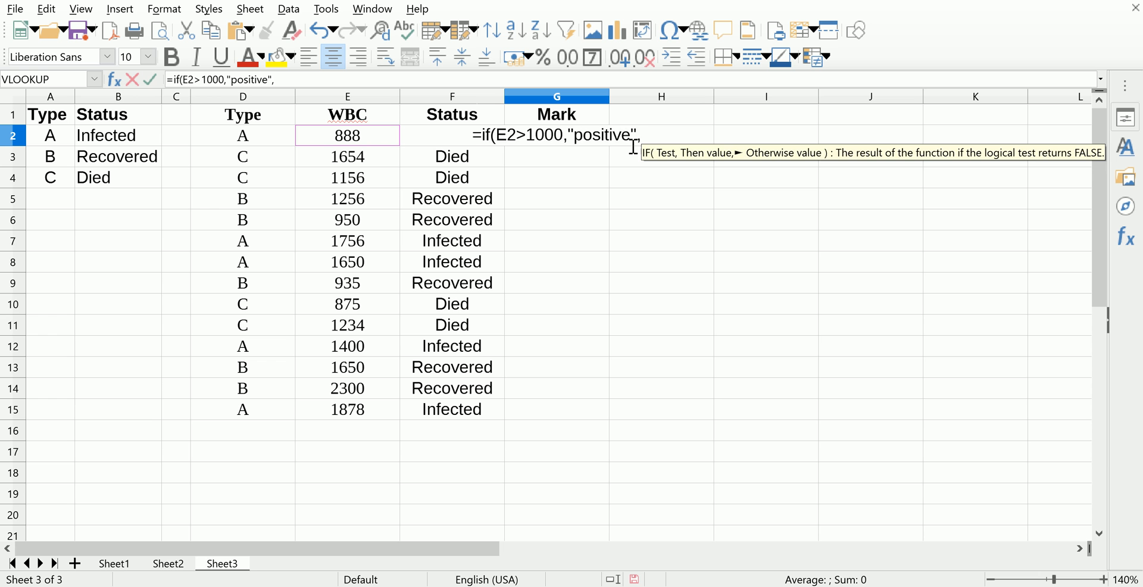
type("\"nega")
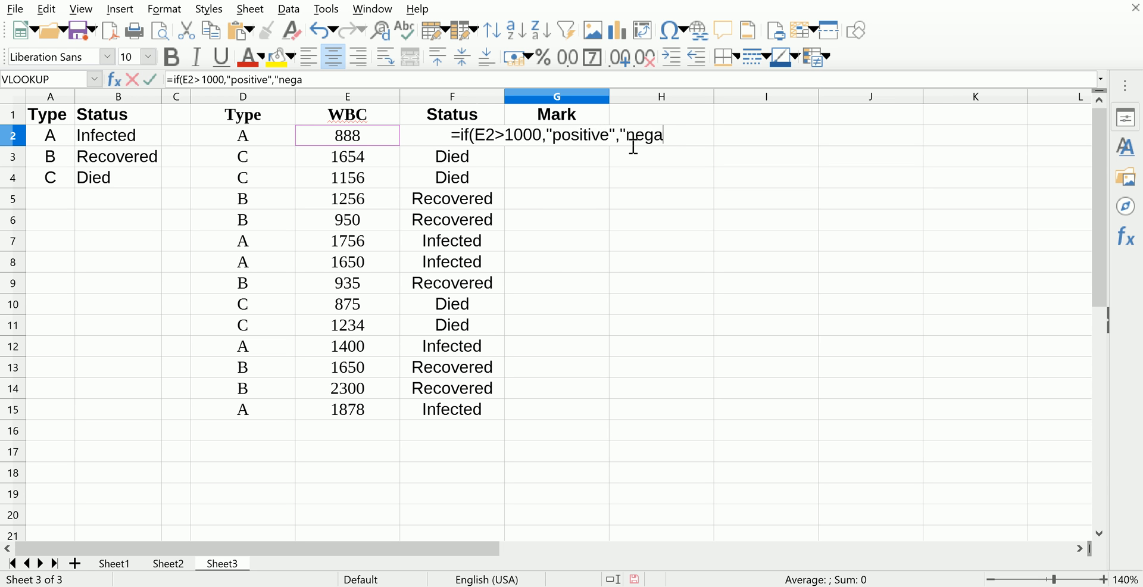
type("tive\"")
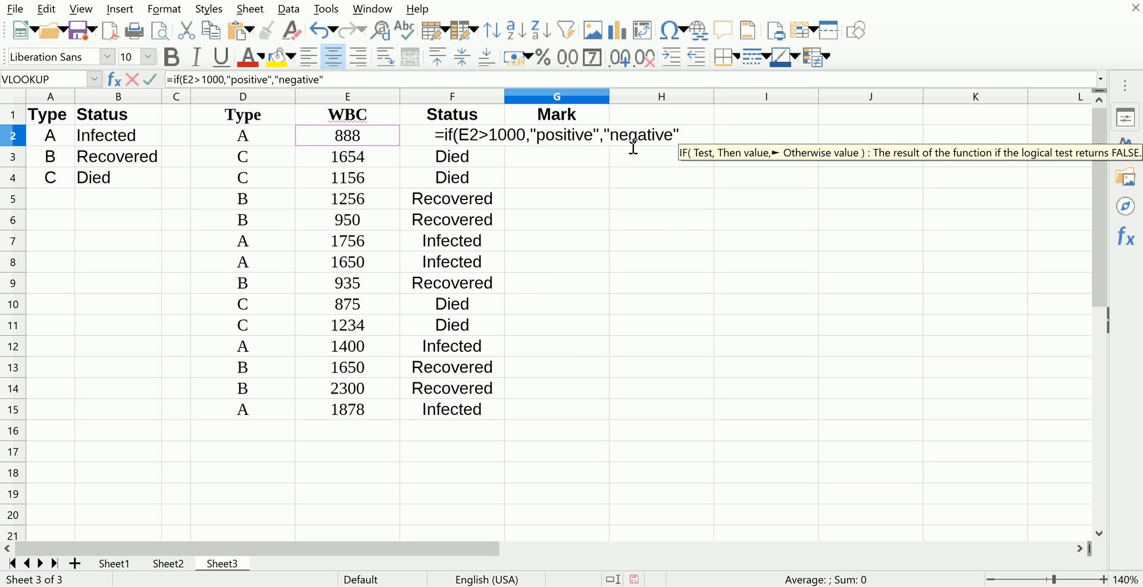
key("Return")
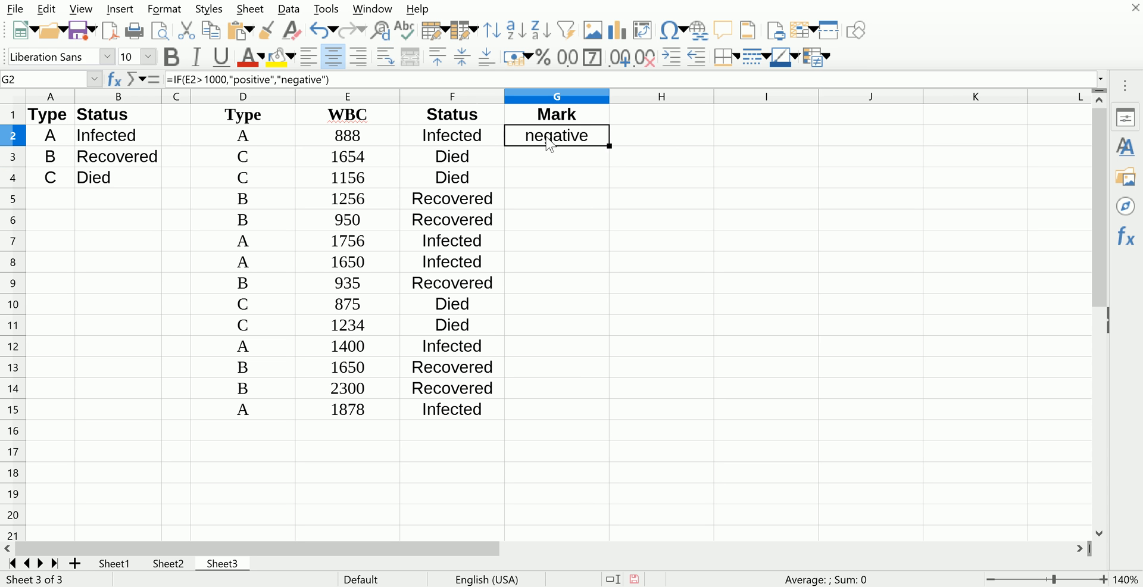
Step: Fill the G2 formula down to G15 and spot-check G3, G4 and G5
left_click(347, 136)
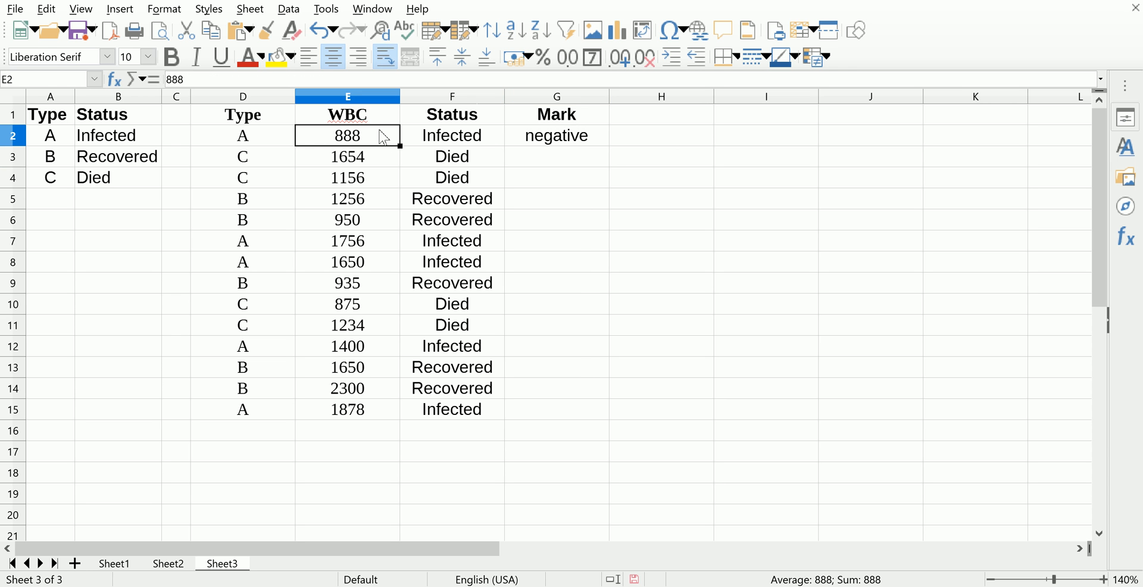
left_click_drag(556, 135, 556, 409)
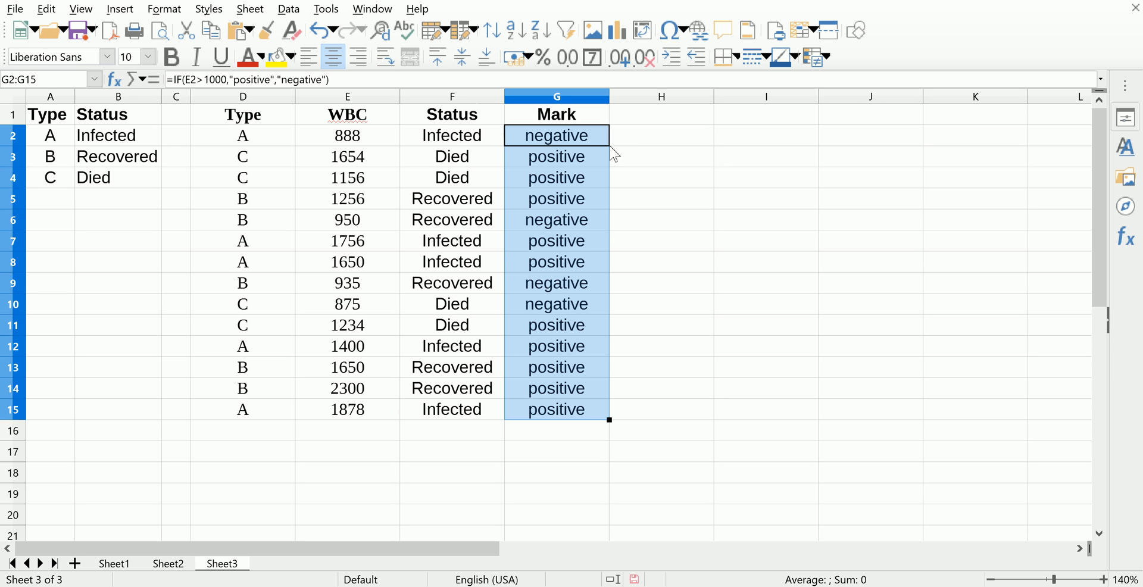
left_click(556, 177)
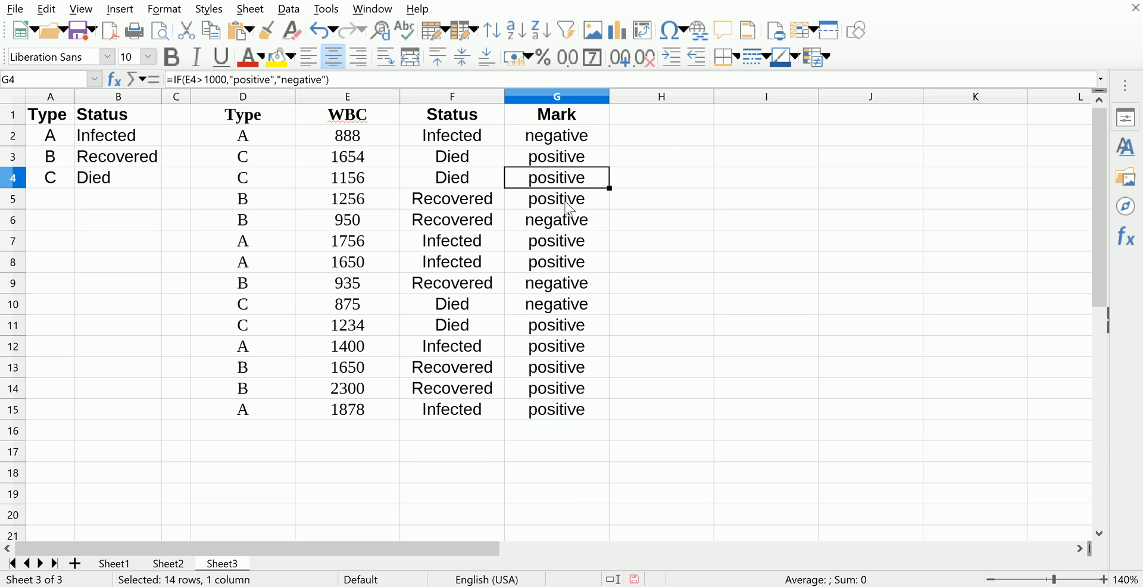
left_click(556, 198)
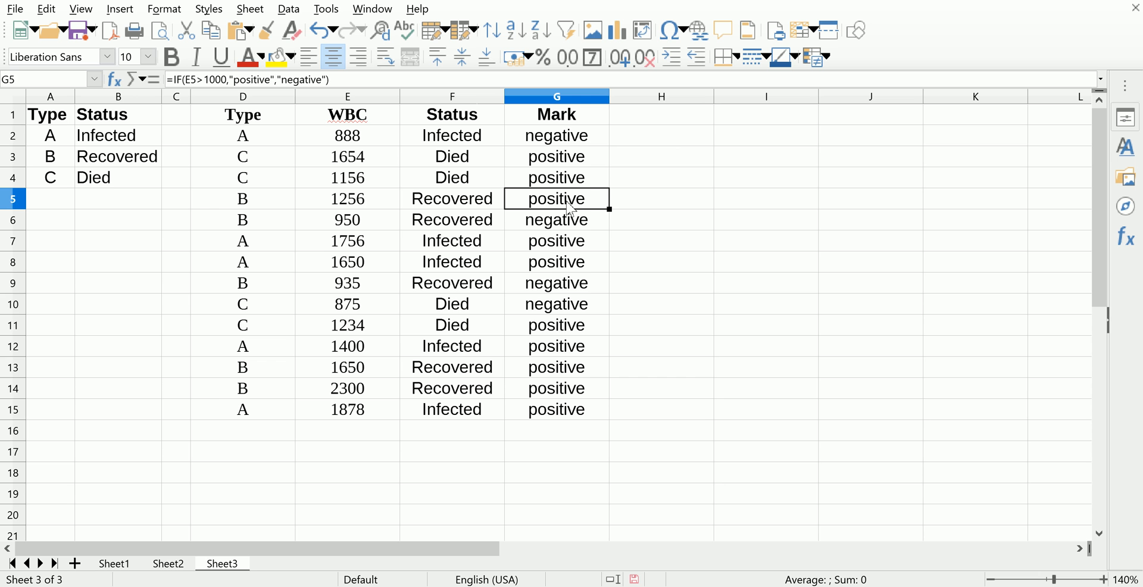
mouse_move(353, 148)
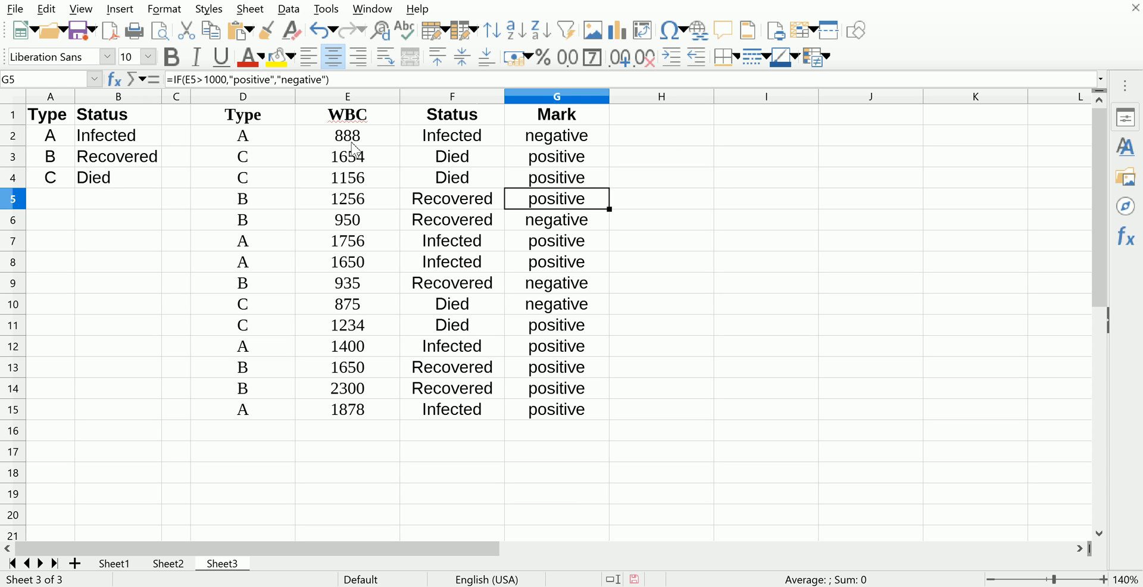
left_click(556, 156)
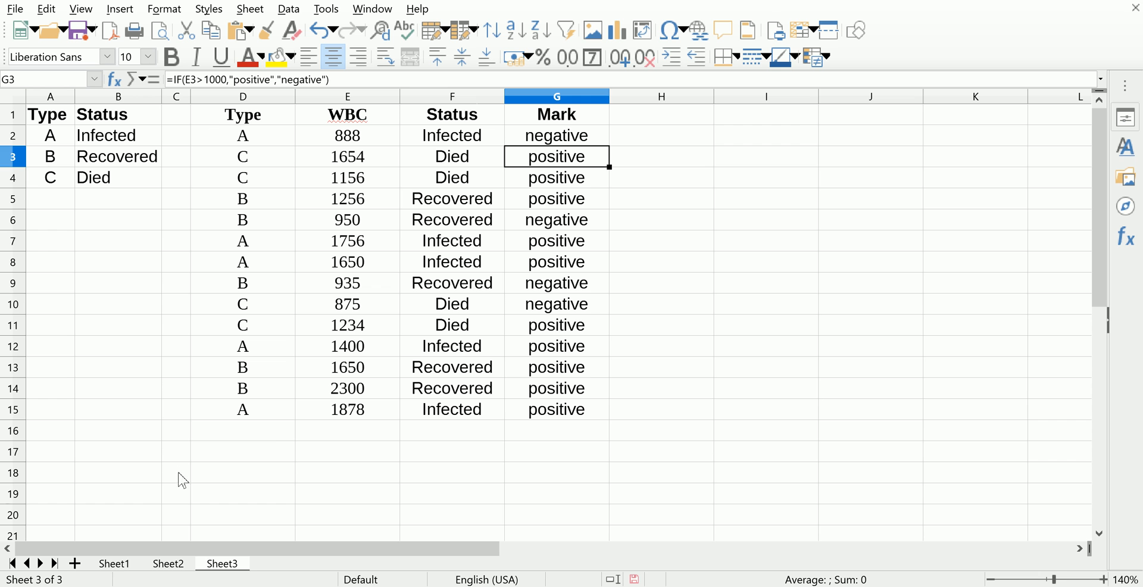
mouse_move(524, 353)
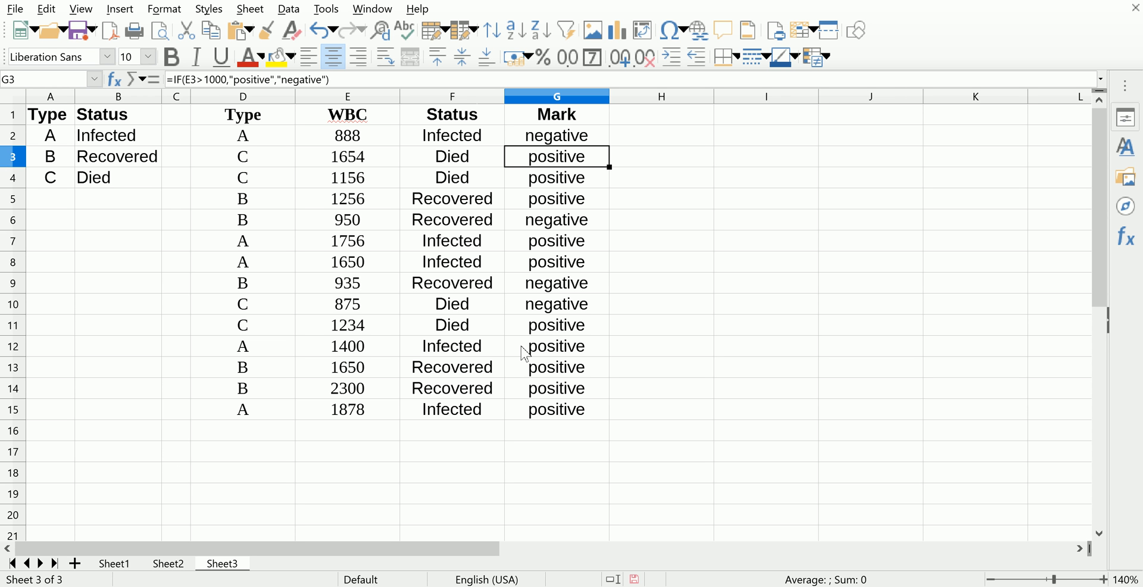